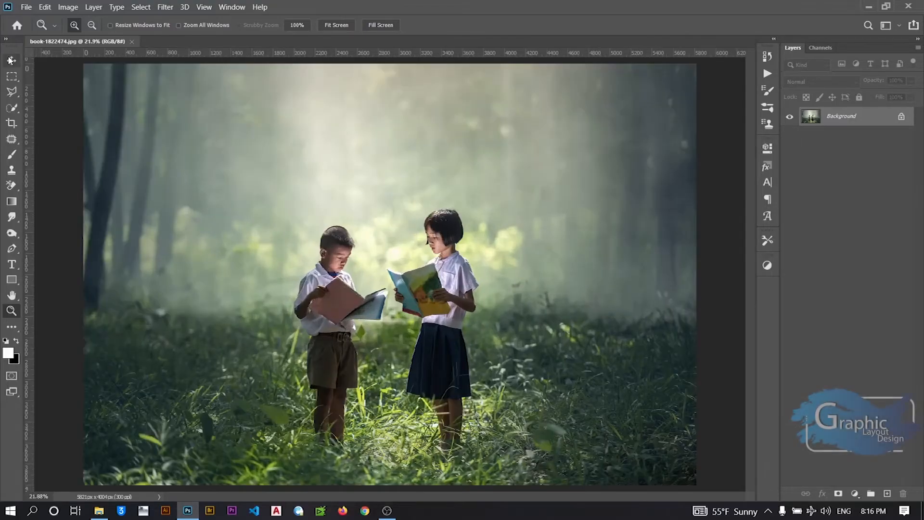
# Raise the Levels black input to 6, then apply a small Curves contrast tweak.
pyautogui.click(68, 6)
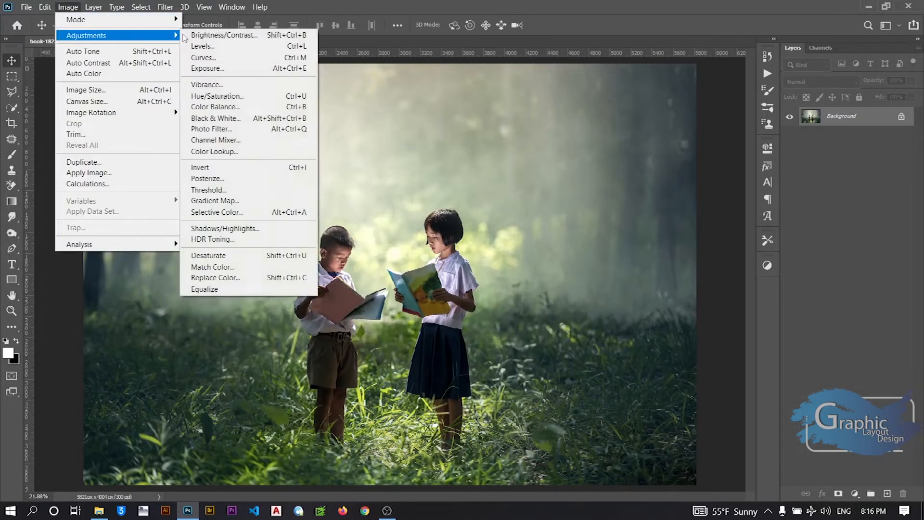
pyautogui.click(202, 46)
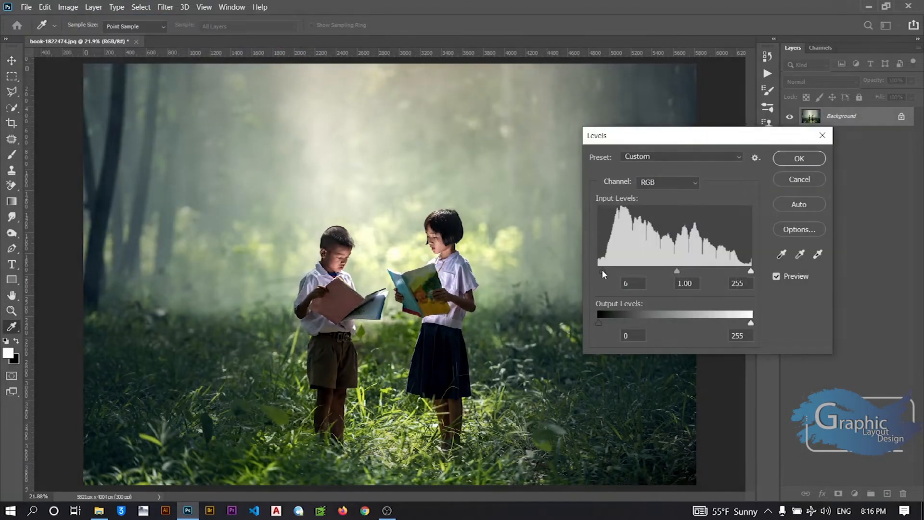
pyautogui.click(67, 7)
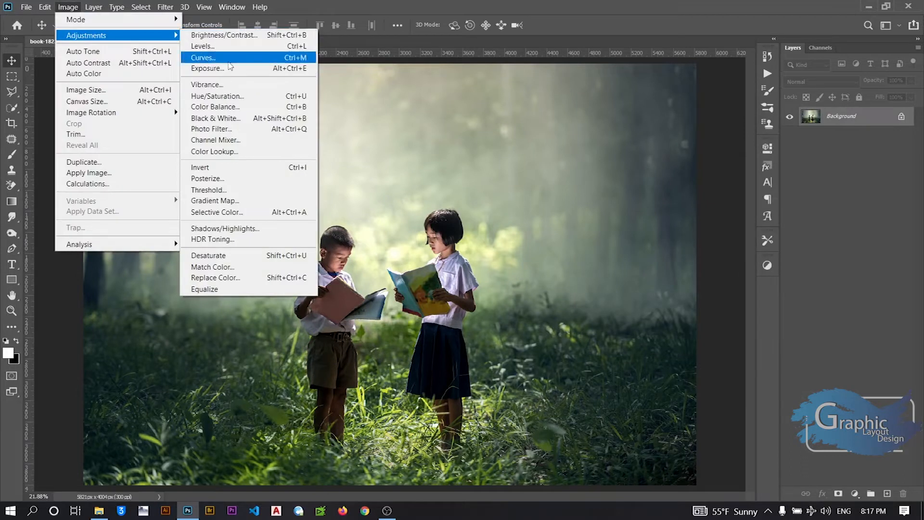
pyautogui.click(203, 57)
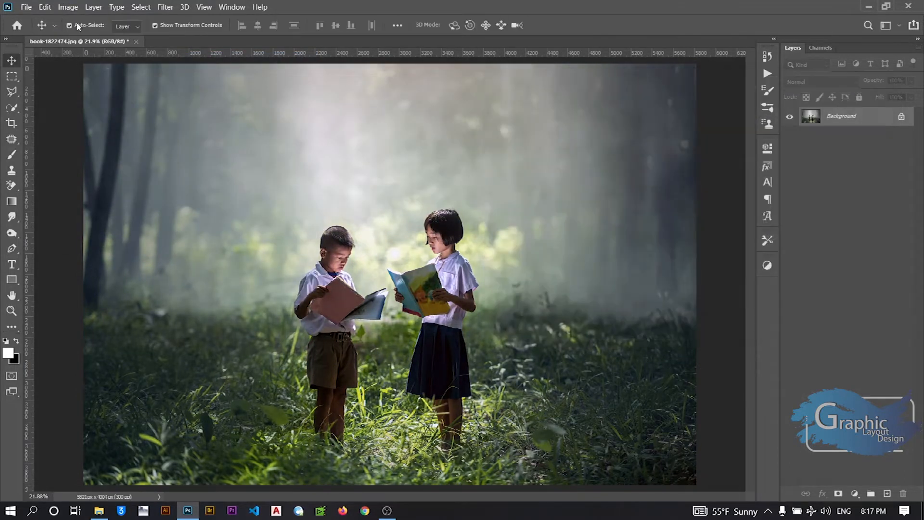
# In Camera Raw set Contrast +16, Vibrance +62, Saturation +38 and Whites -38.
pyautogui.click(165, 7)
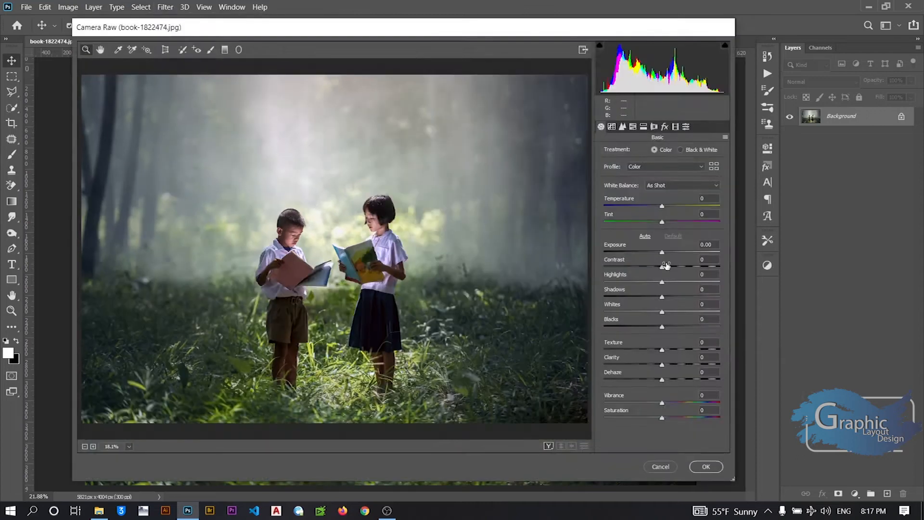
pyautogui.moveTo(661, 268); pyautogui.dragTo(669, 269)
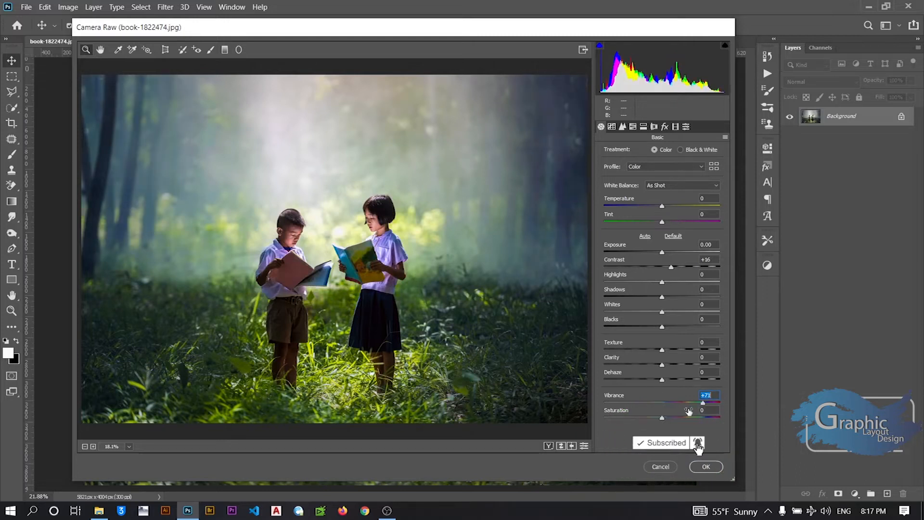
pyautogui.moveTo(660, 416); pyautogui.dragTo(677, 417)
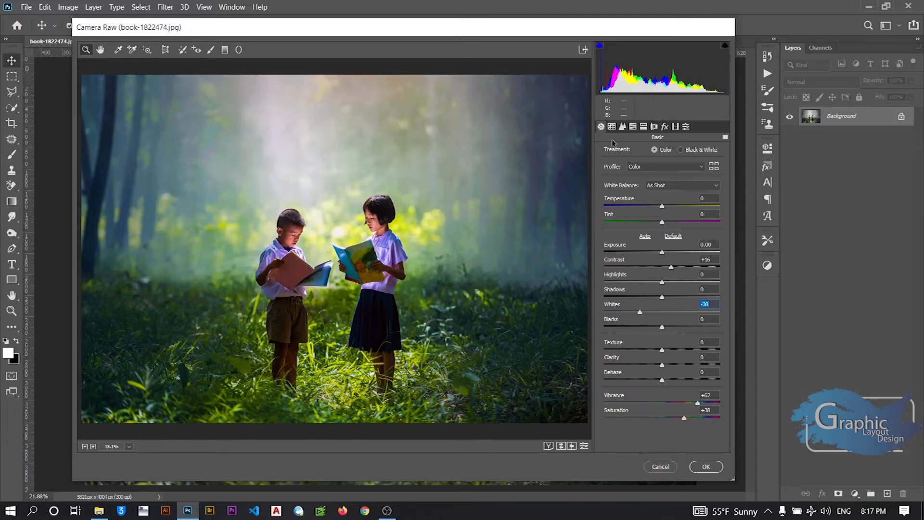
# Set Tone Curve Lights -21, shift Yellows +35 and Greens +48 in hue, and saturate Oranges +13, Greens +27, Blues -33.
pyautogui.click(613, 126)
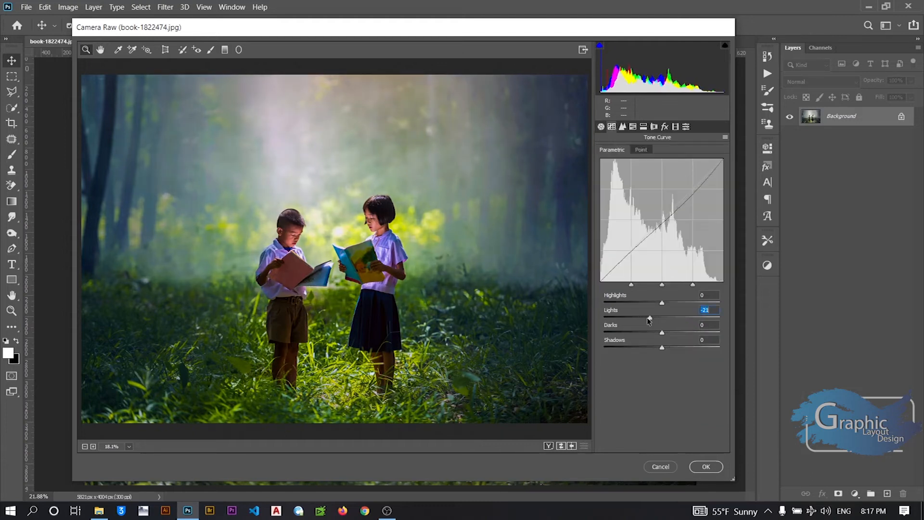
pyautogui.click(622, 126)
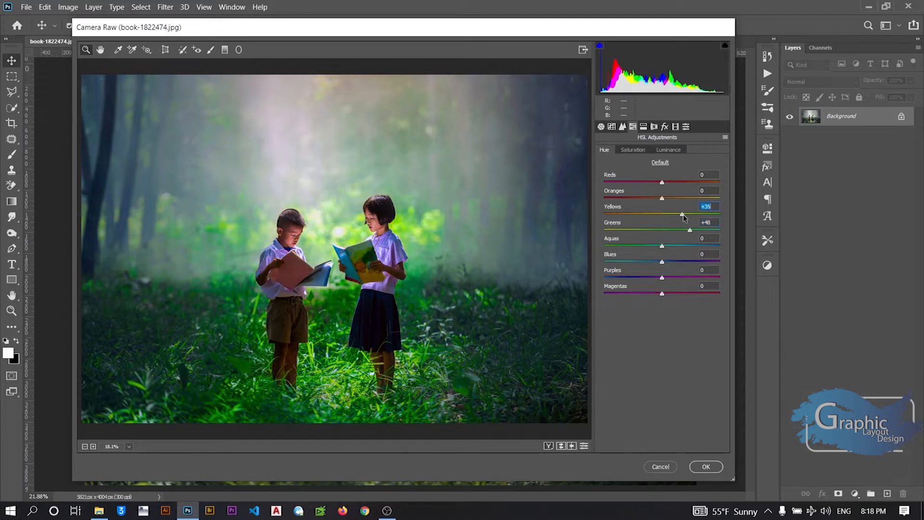
pyautogui.click(632, 149)
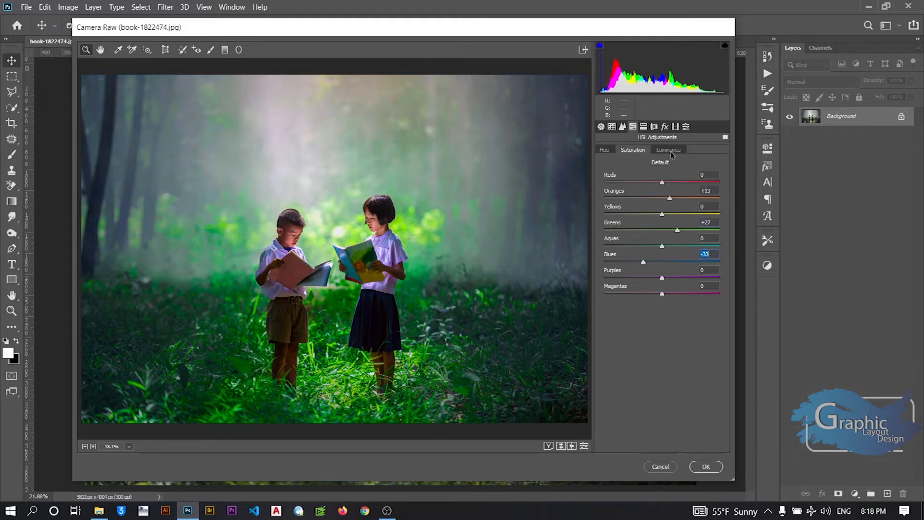
pyautogui.click(668, 149)
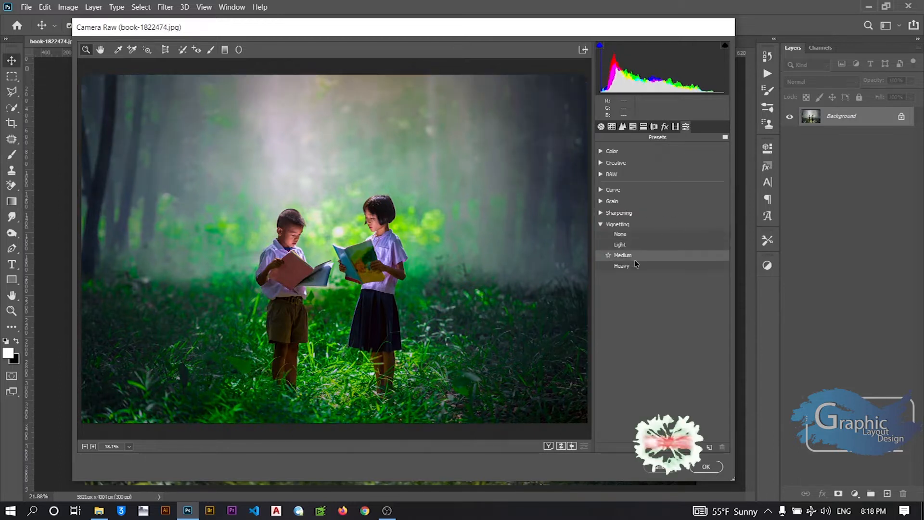
# Confirm the Camera Raw dialog so the green grade is applied to the photo.
pyautogui.click(705, 466)
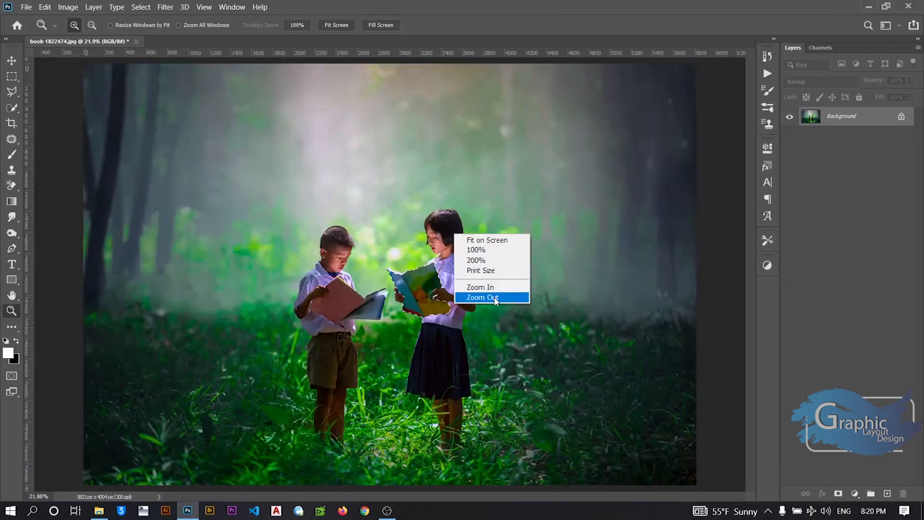
# Create a new layer and paint a LIGHTING-brush glow above the books, with a layer mask.
pyautogui.press('ctrl+j')
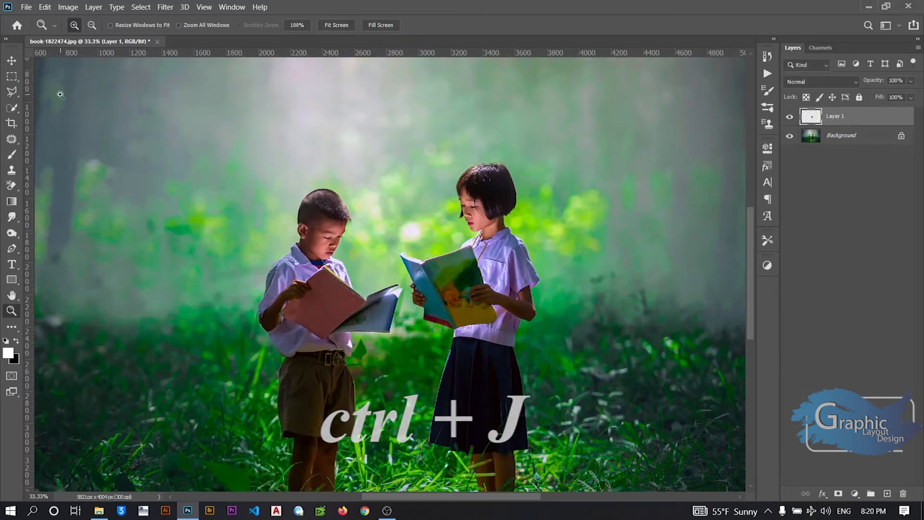
pyautogui.press('ctrl+j')
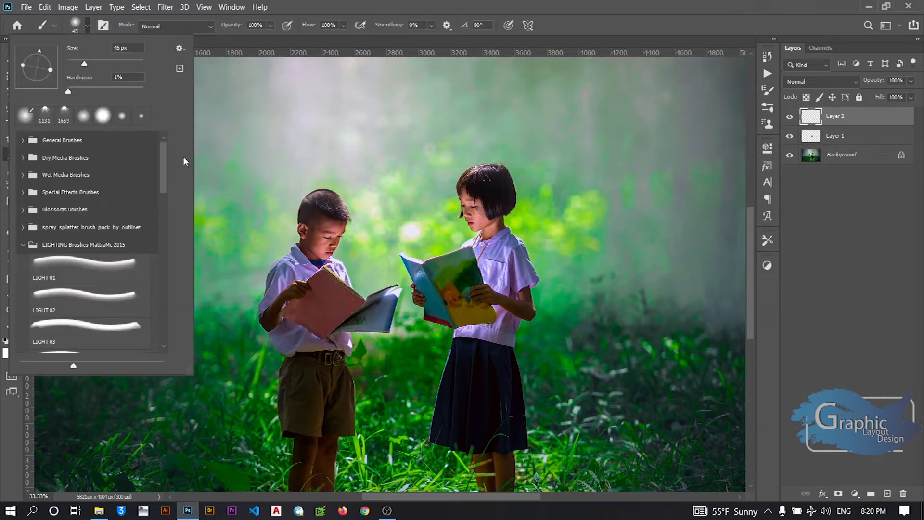
pyautogui.scroll(-3)
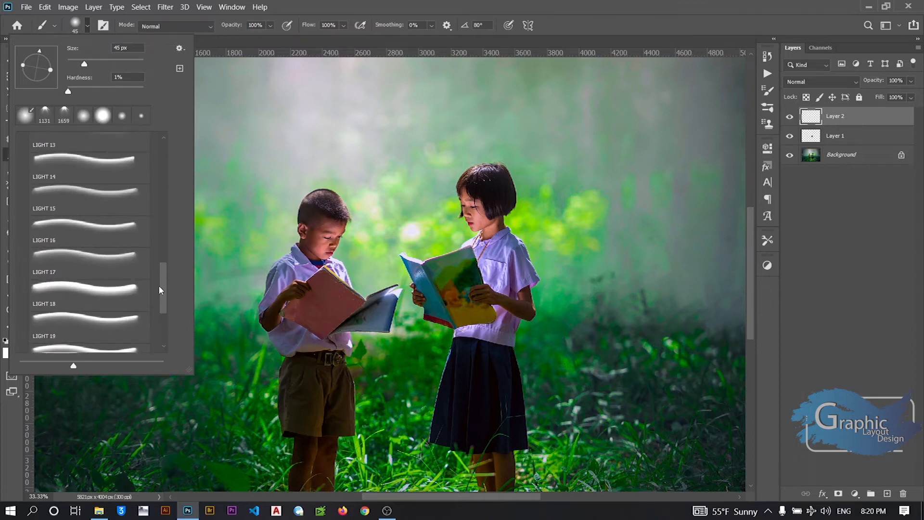
pyautogui.click(88, 324)
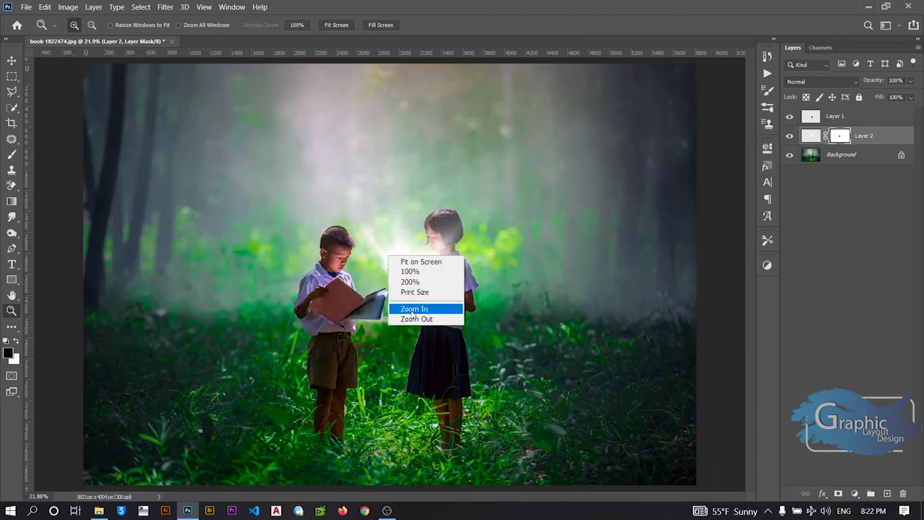
# Gaussian-blur the glow at radius 6.8, quick-select the boy's book and copy it to its own layer.
pyautogui.click(413, 308)
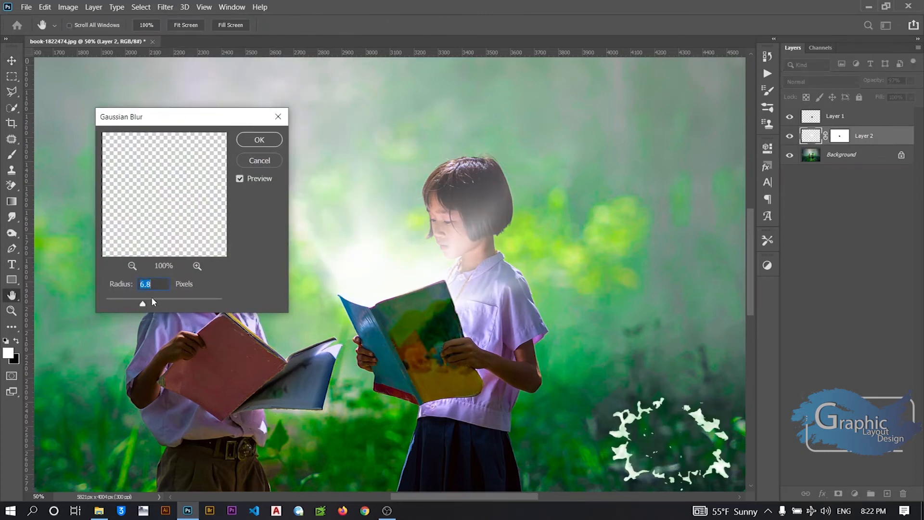
pyautogui.click(258, 139)
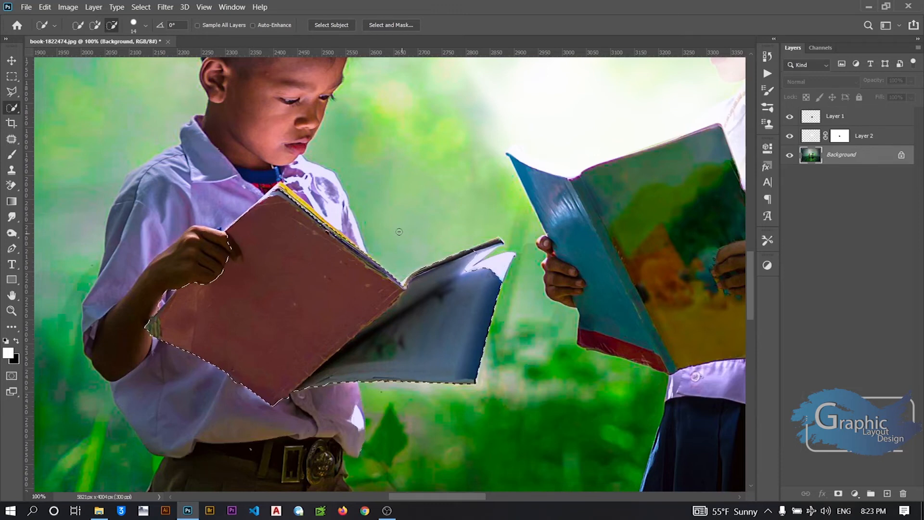
pyautogui.press('ctrl+j')
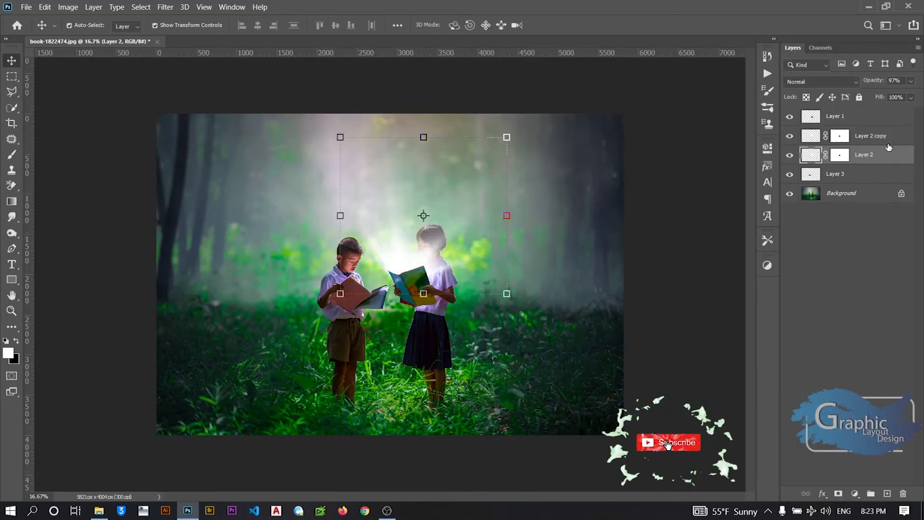
# Flip Layer 2 copy horizontally across the books and mask it off the boy's arm with black.
pyautogui.rightClick(423, 215)
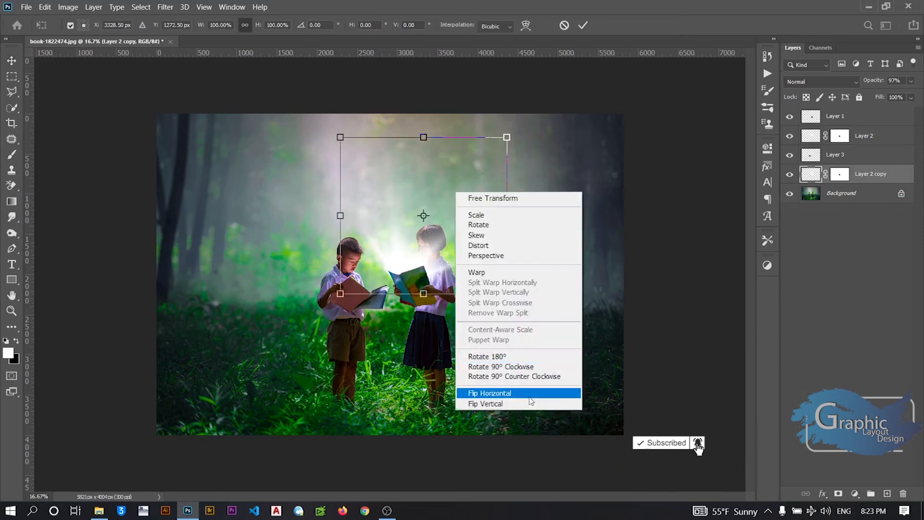
pyautogui.click(489, 392)
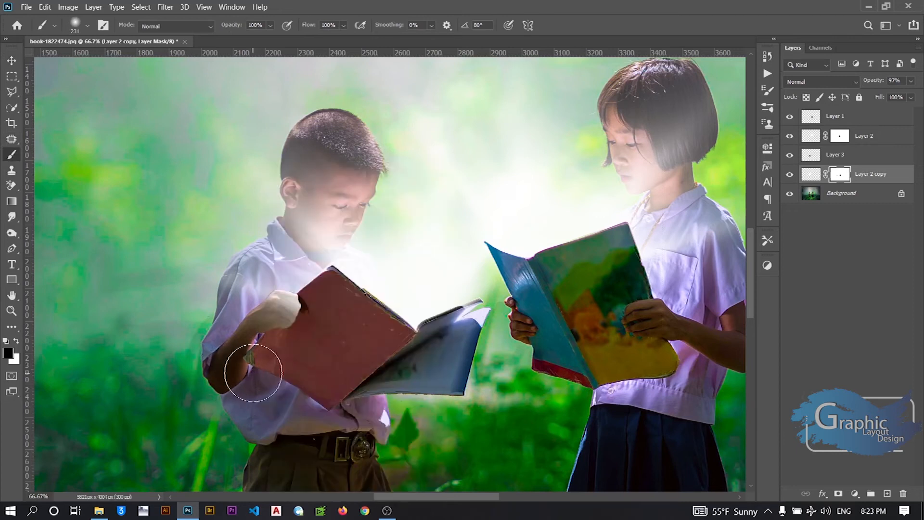
pyautogui.moveTo(254, 371); pyautogui.dragTo(294, 369)
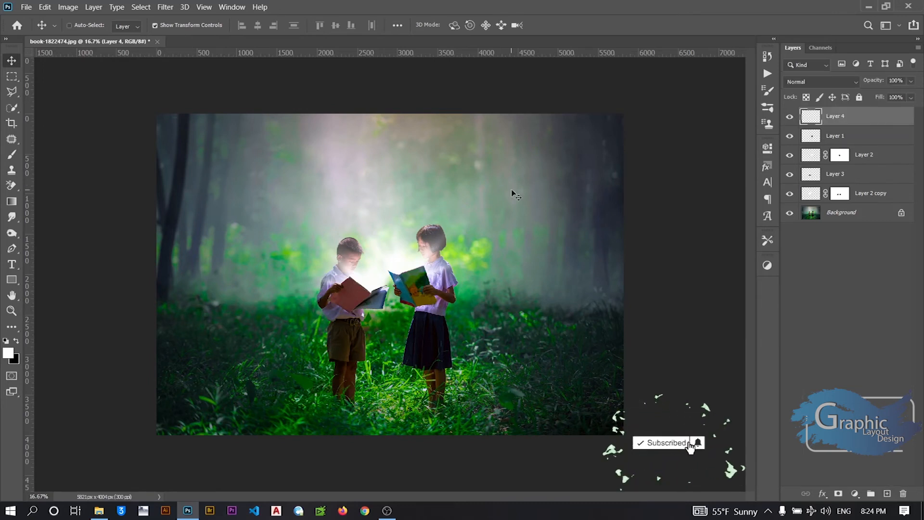
# Screen-blend the lens flare on Layer 4, move it top-left and tune Blend If in Layer Style.
pyautogui.click(165, 7)
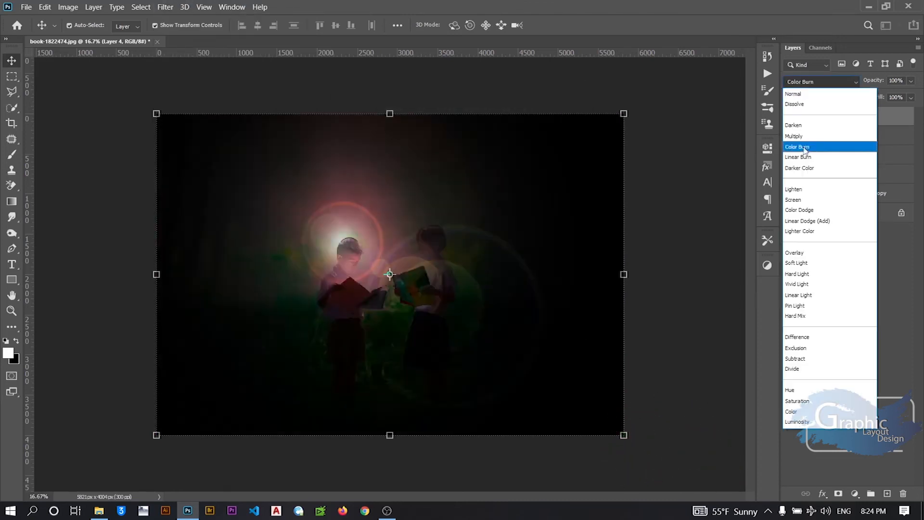
pyautogui.click(794, 199)
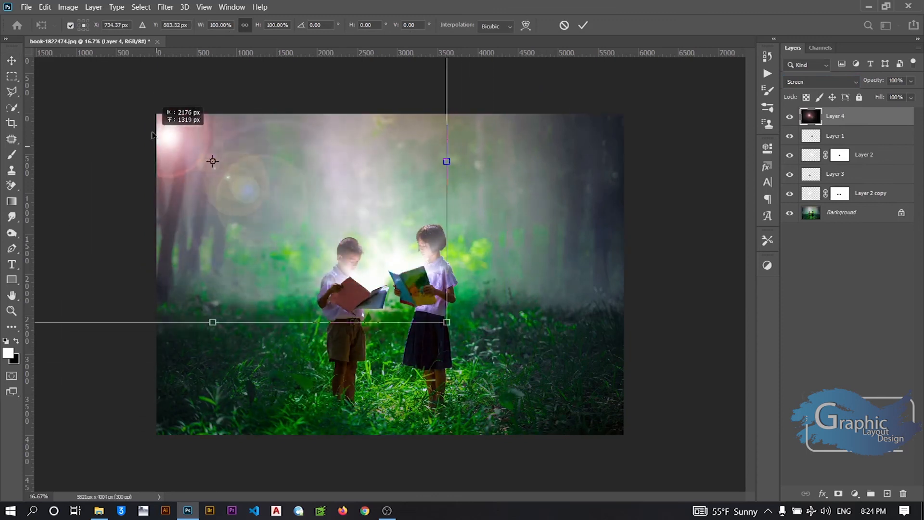
pyautogui.click(583, 25)
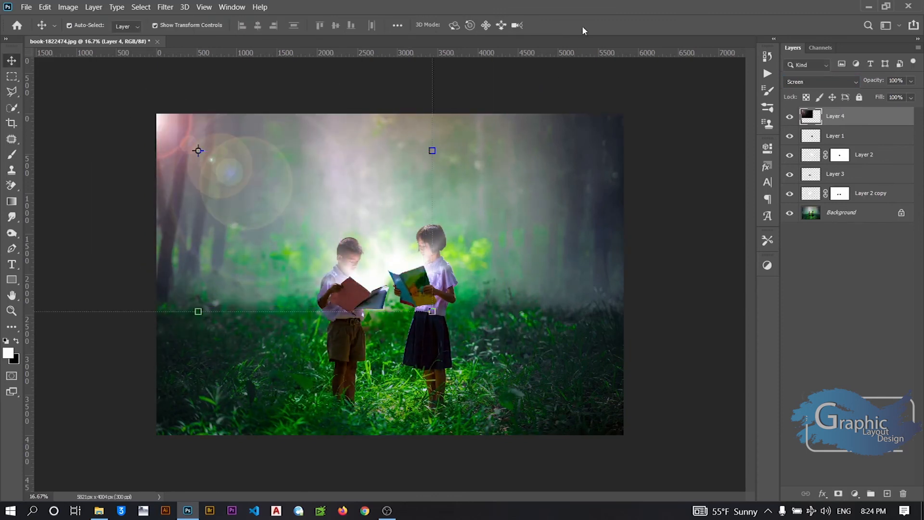
pyautogui.doubleClick(835, 116)
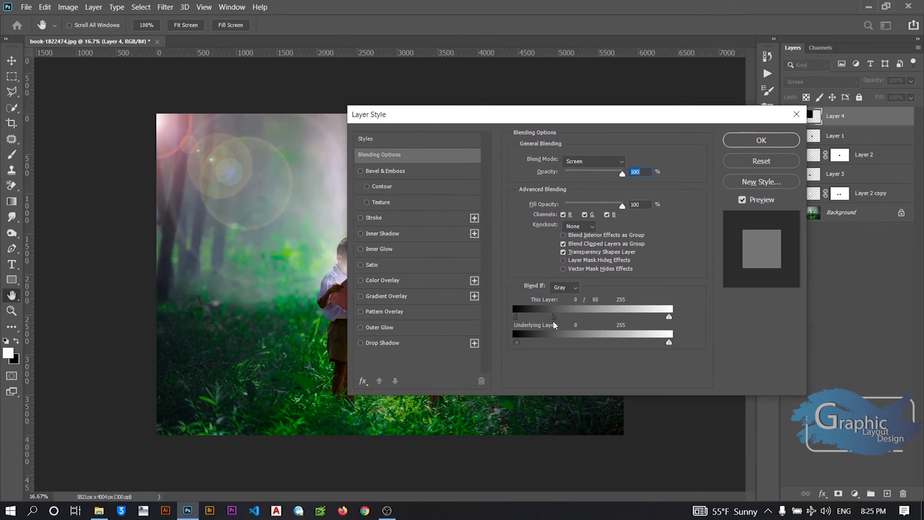
pyautogui.click(761, 140)
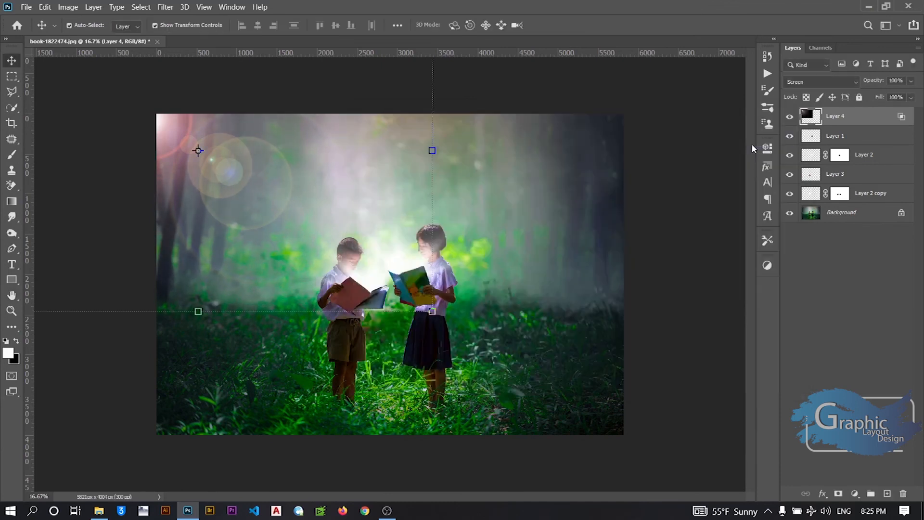